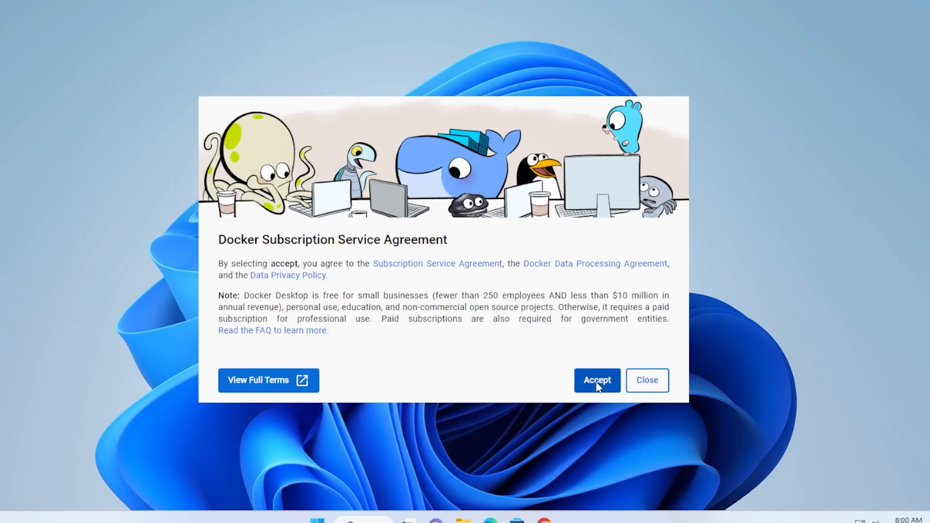
Accept the Docker Subscription Service Agreement.
click(596, 379)
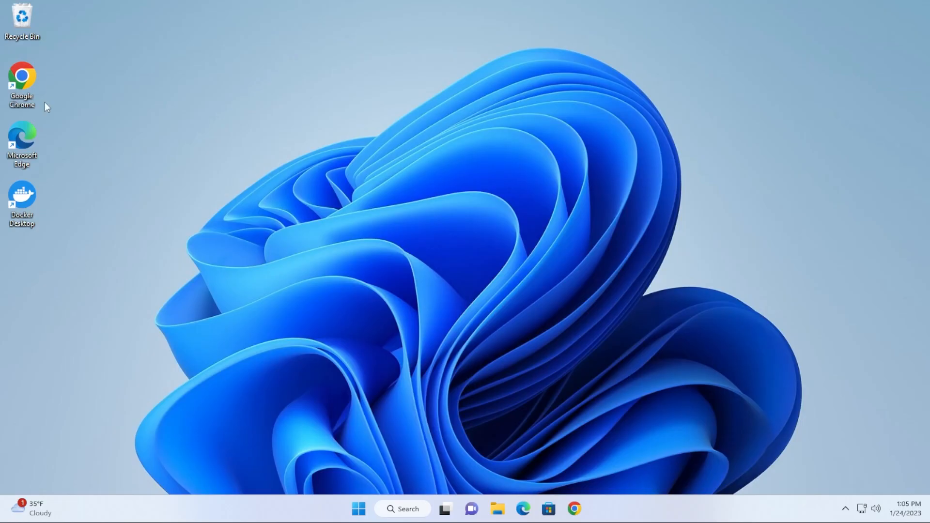
mouse_move(850, 370)
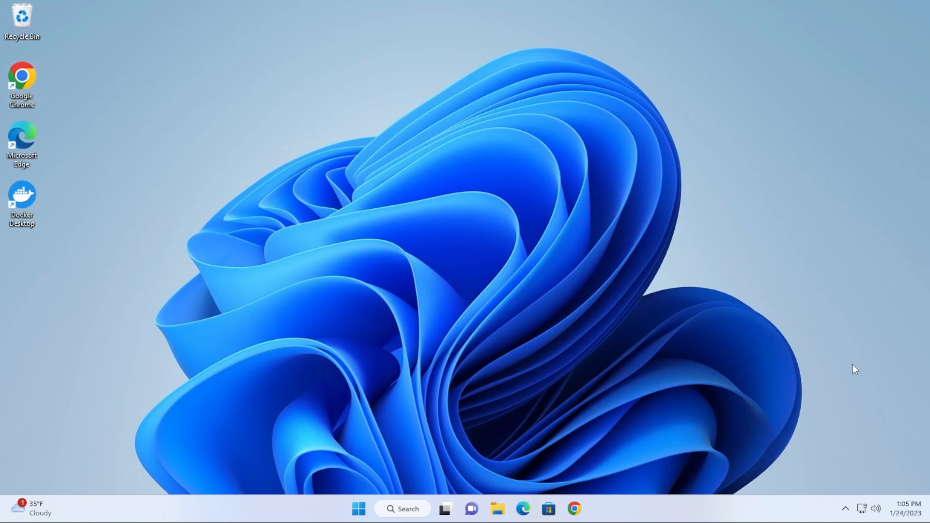
click(846, 506)
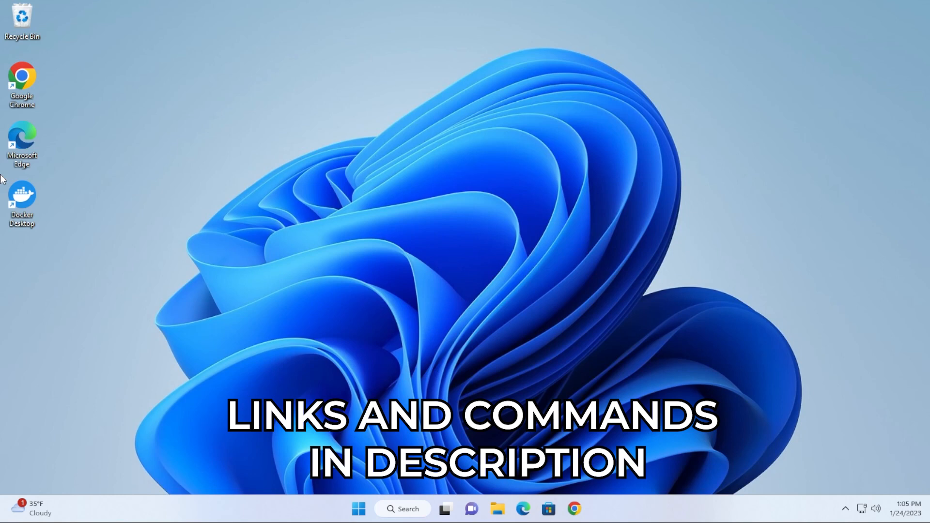
mouse_move(275, 395)
text(windows)
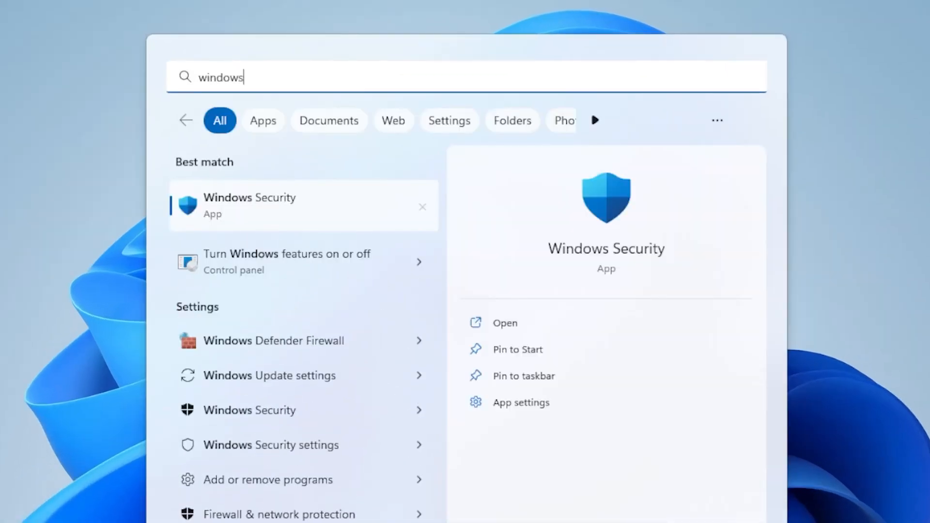
Reach Exploit protection's Program settings list via App & browser control in Windows Security.
click(249, 206)
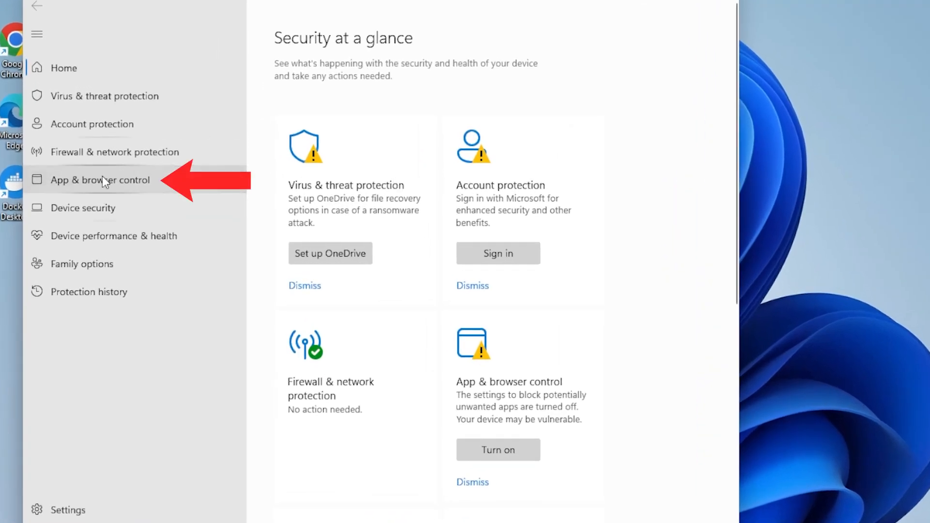
click(99, 180)
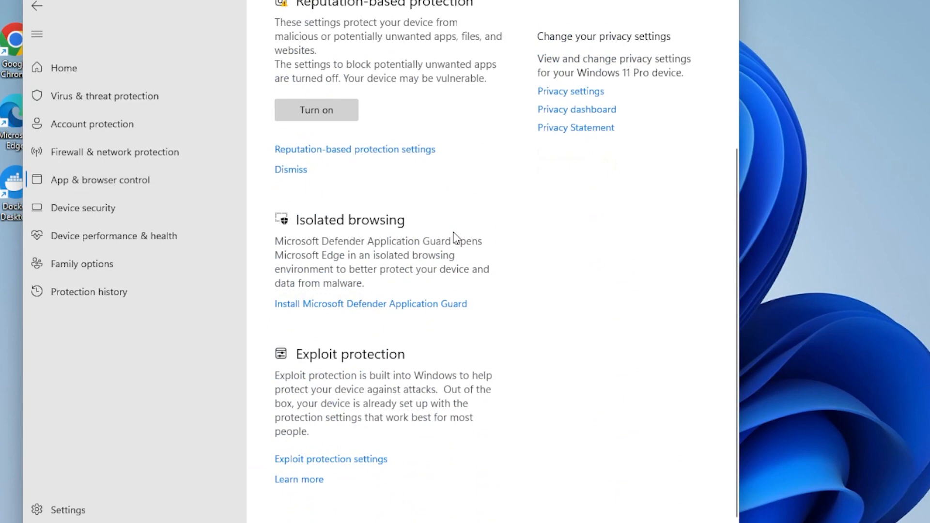
mouse_move(341, 429)
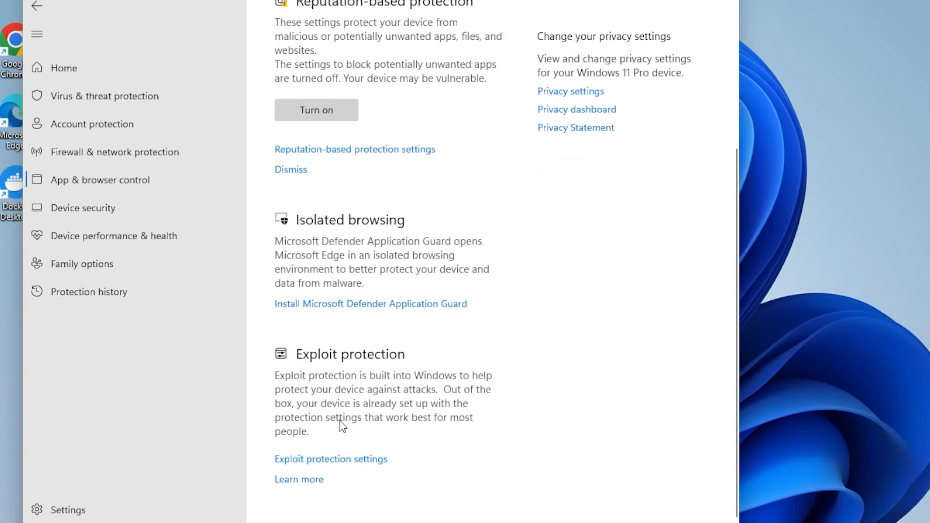
click(331, 459)
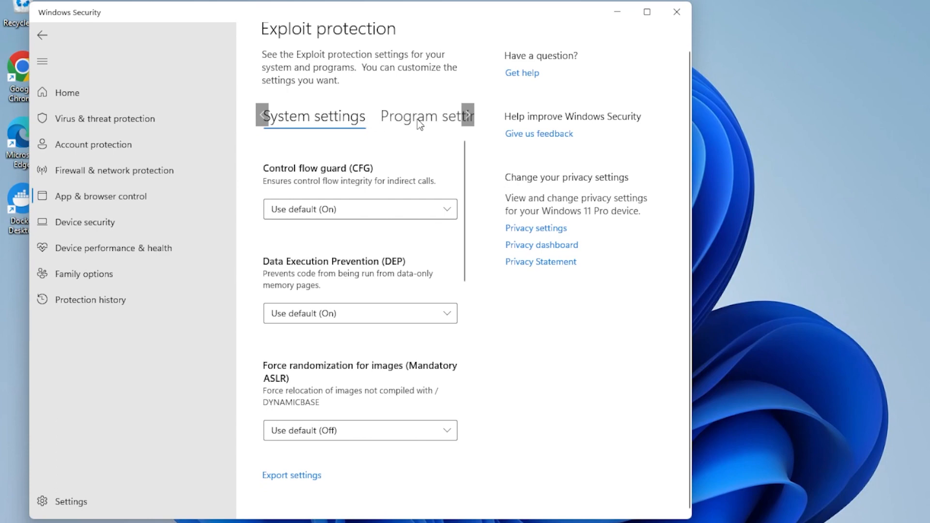
click(418, 116)
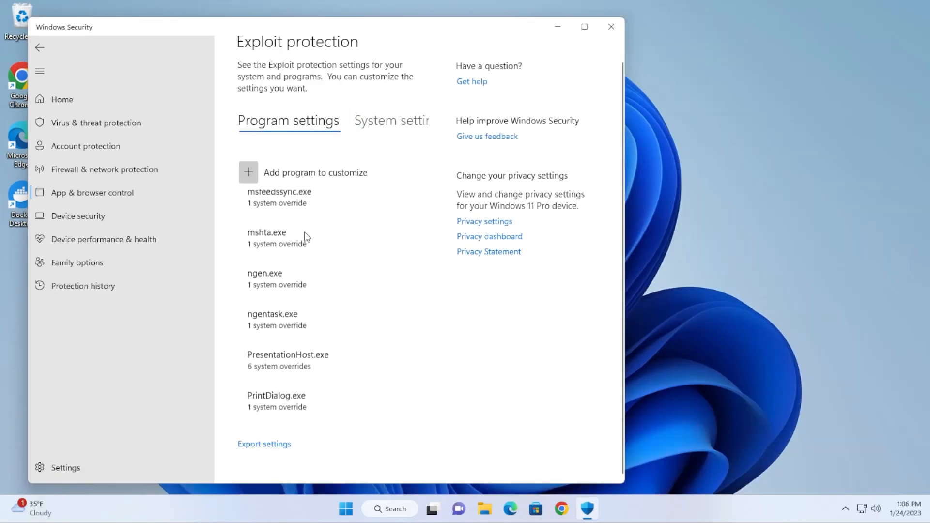
scroll(down, 3)
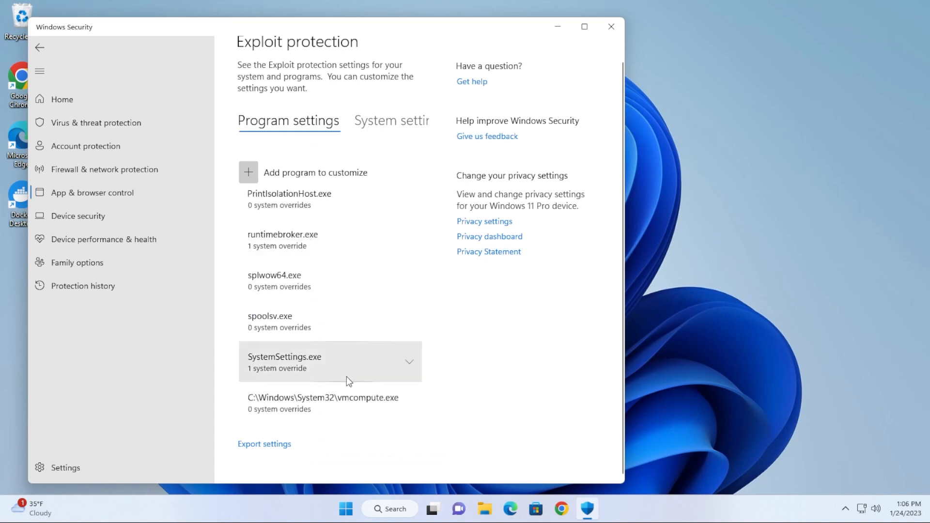
mouse_move(378, 413)
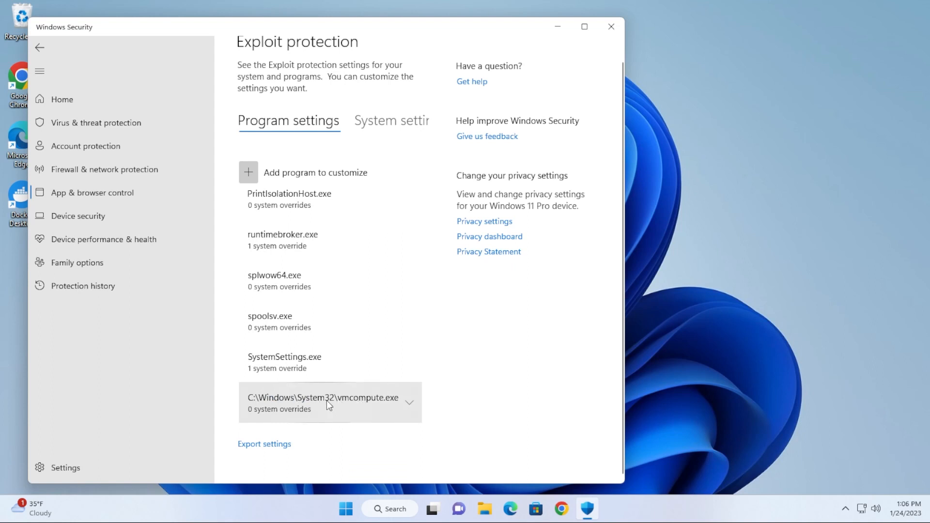
mouse_move(274, 185)
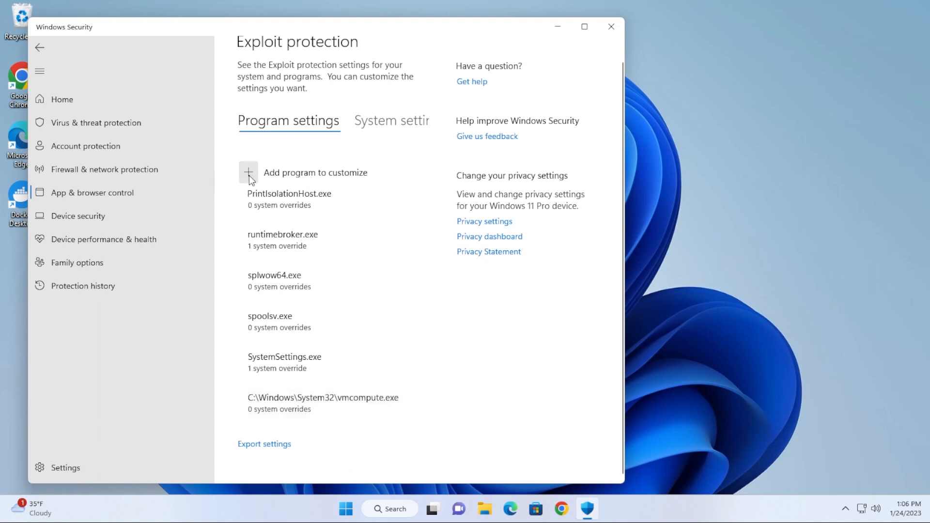
Add C:\WINDOWS\System32\vmcompute.exe by exact file path as a program to customize.
click(248, 172)
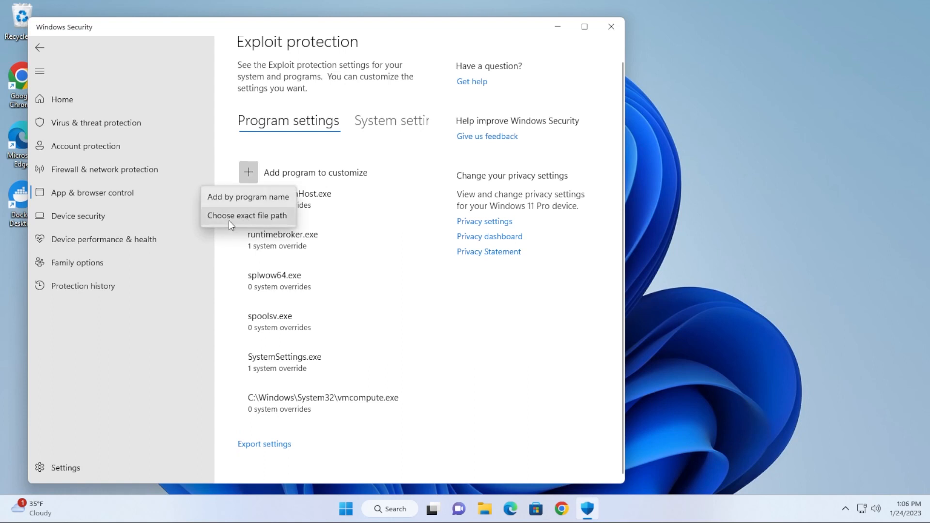
click(247, 215)
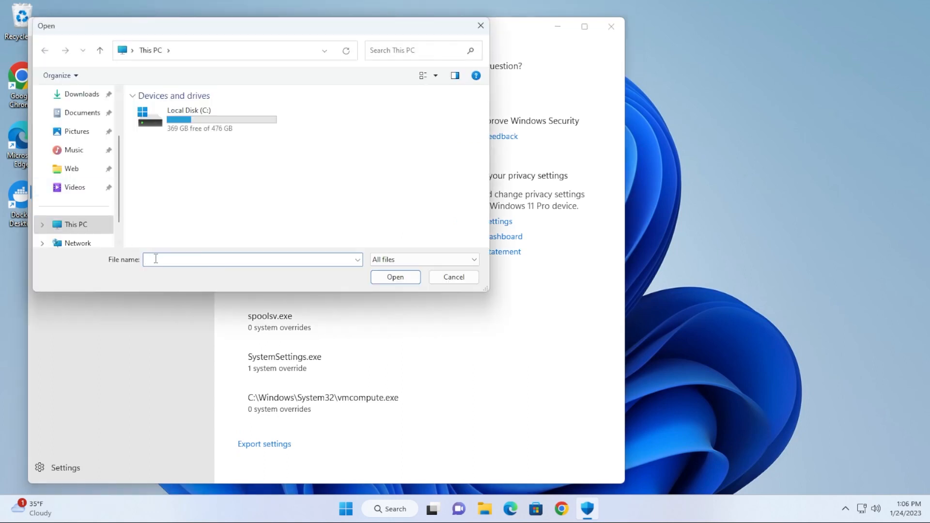
text(C:\WINDOWS\System32\vmcompute.exe)
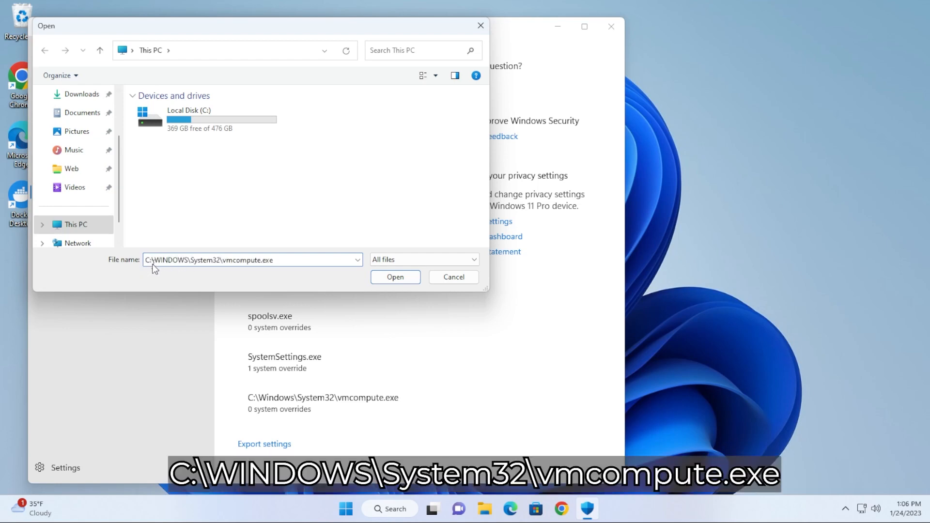
mouse_move(229, 266)
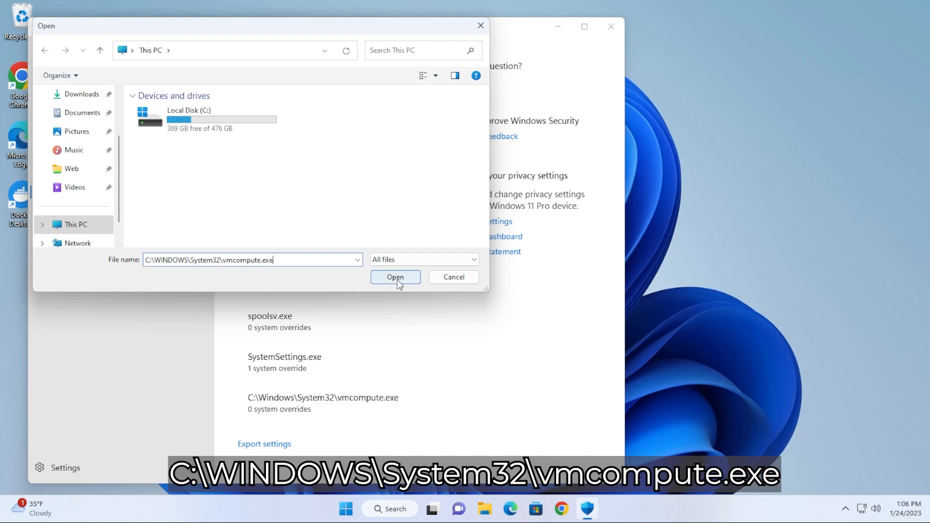
click(395, 277)
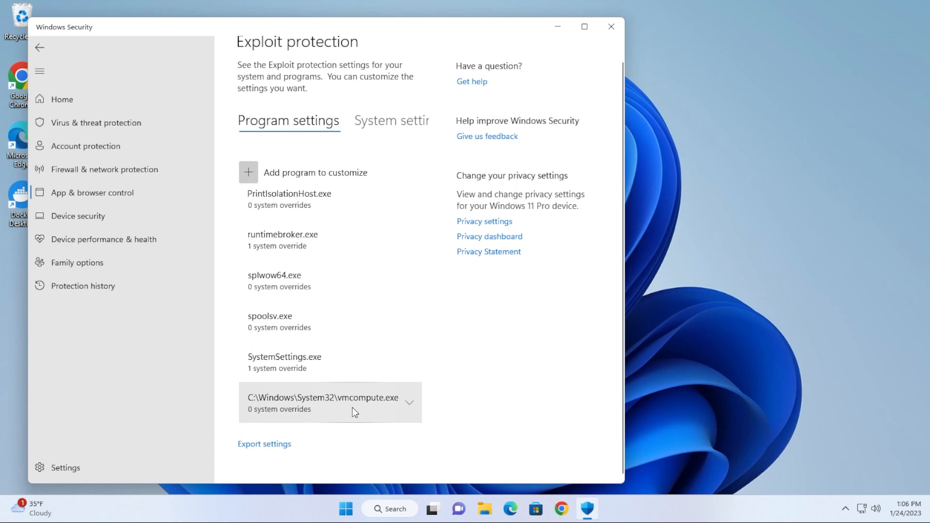
mouse_move(424, 420)
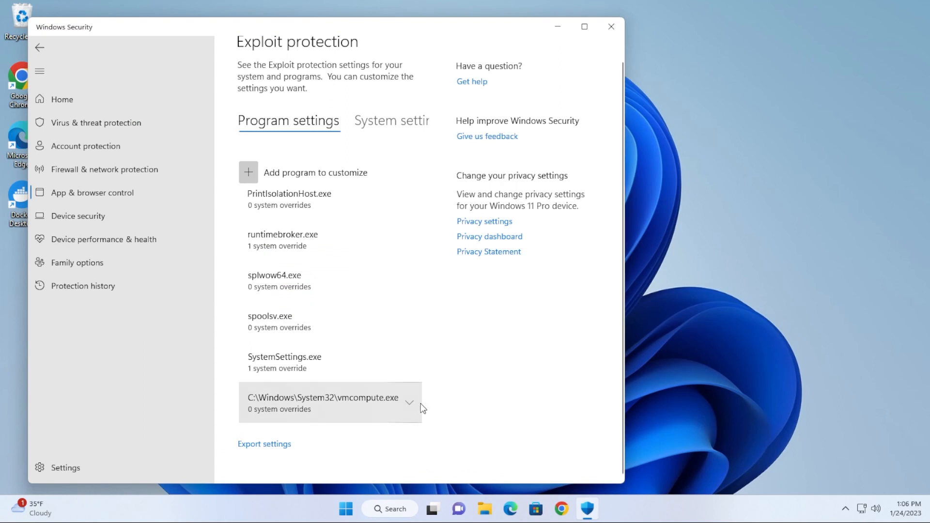
Override Control flow guard (CFG) to Off for vmcompute.exe and apply the change.
click(411, 401)
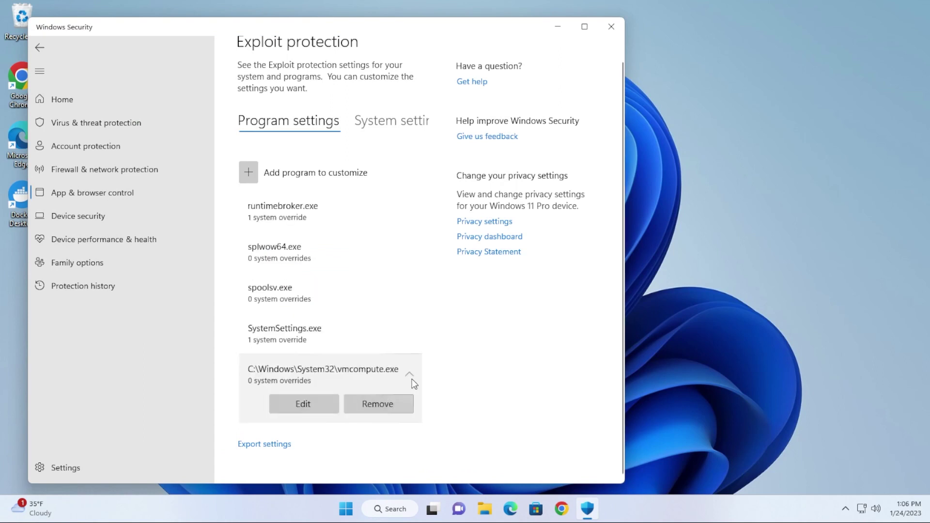
click(304, 403)
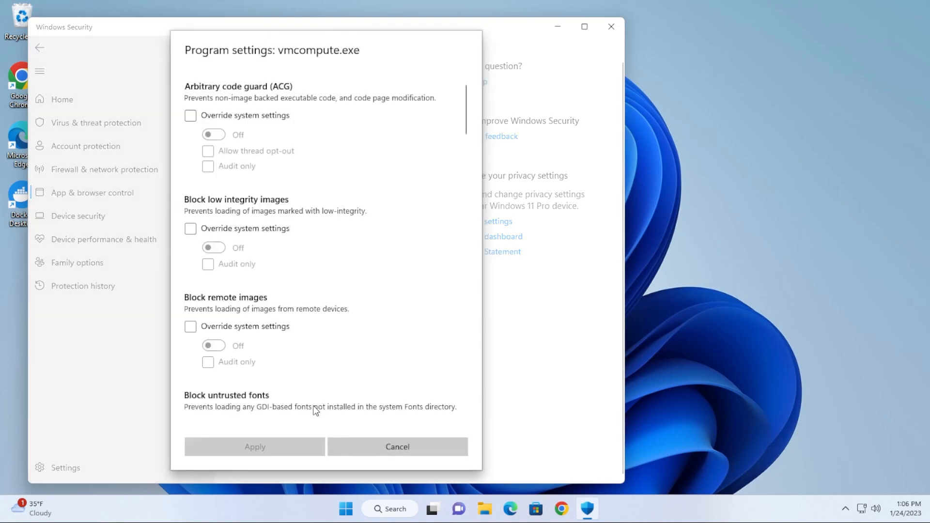
mouse_move(360, 182)
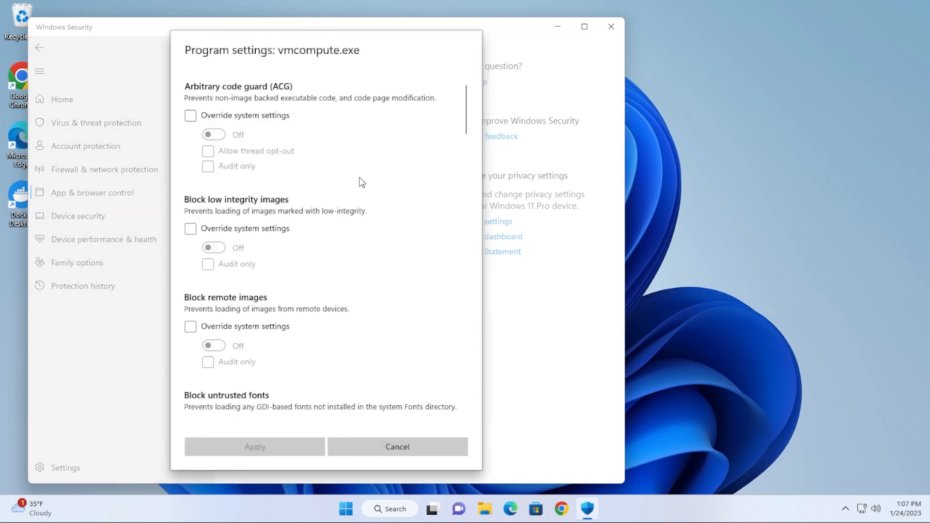
scroll(down, 3)
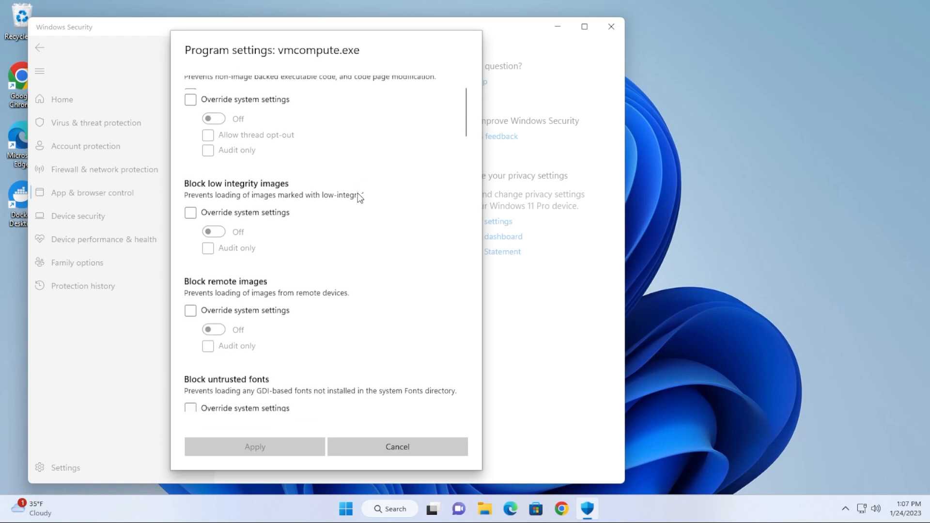
scroll(down, 3)
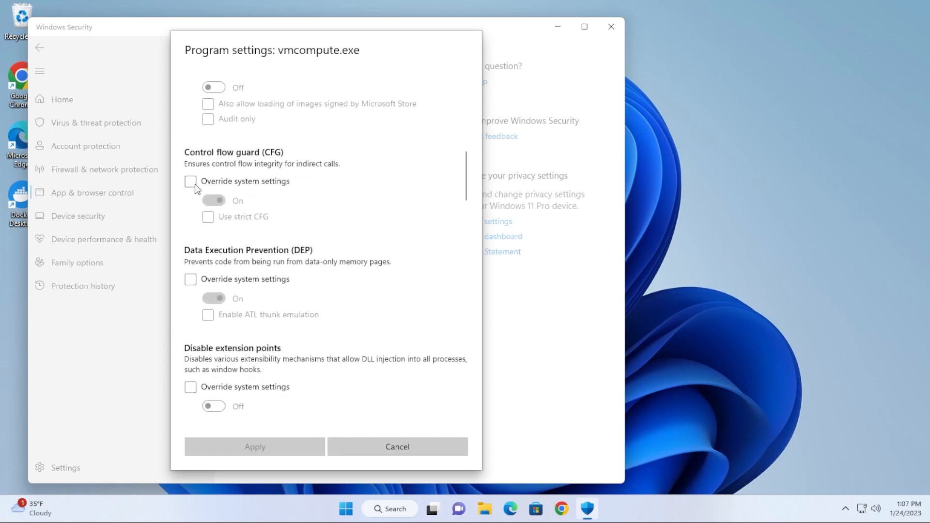
click(190, 182)
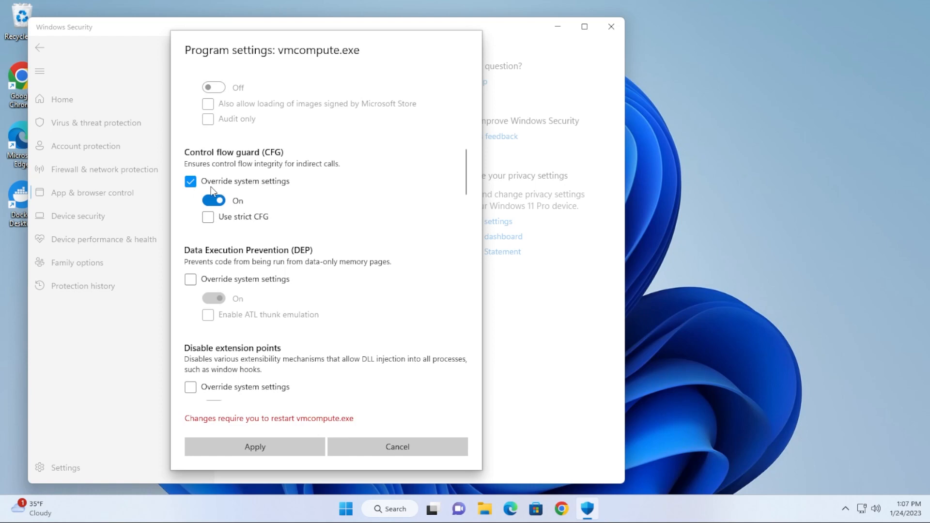
click(190, 181)
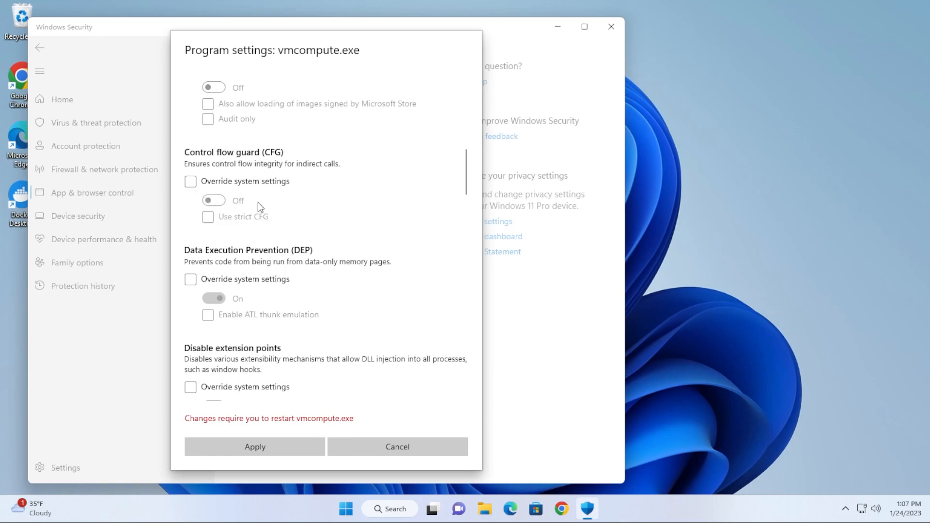
mouse_move(242, 222)
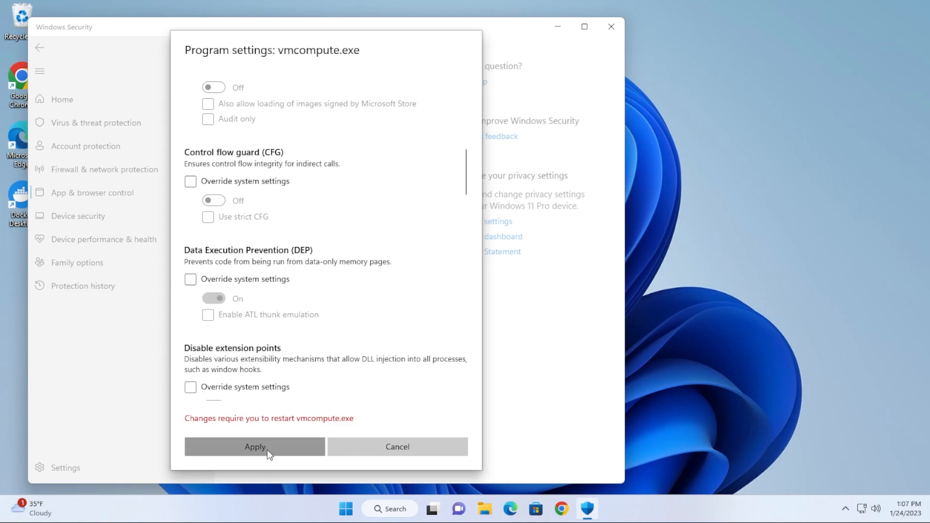
click(255, 448)
text(window)
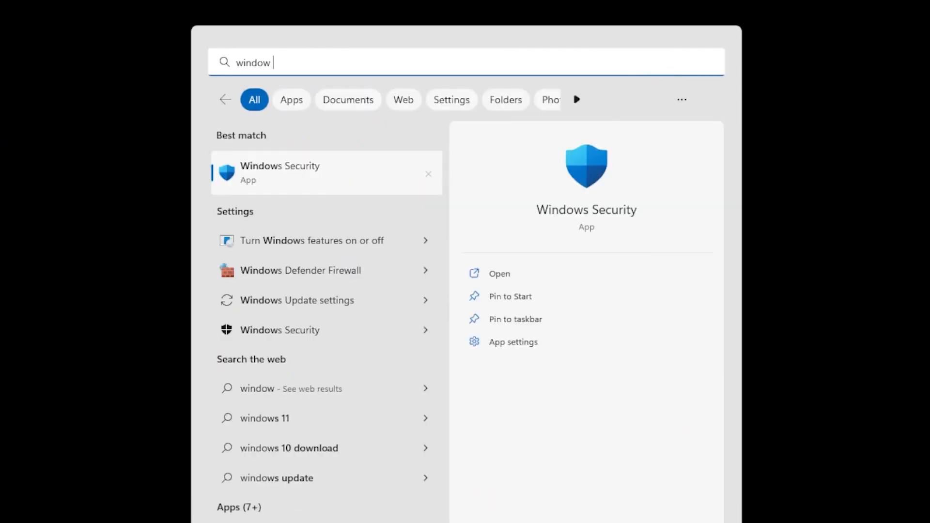
Search 'window po' and run Windows PowerShell as administrator.
text(po)
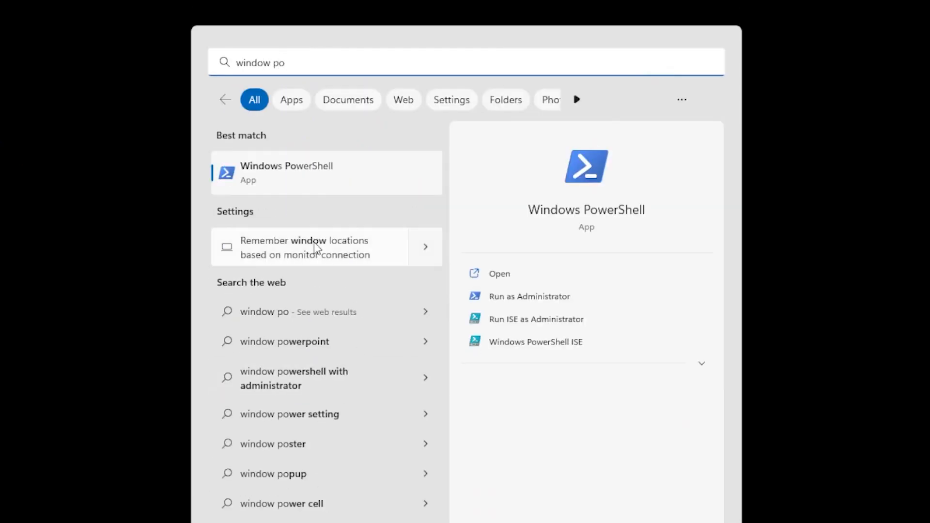
mouse_move(361, 188)
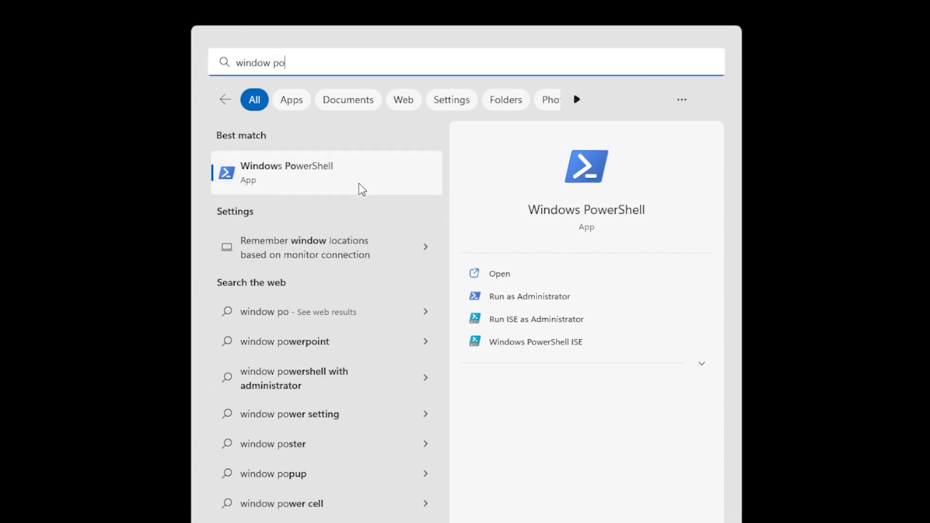
click(529, 296)
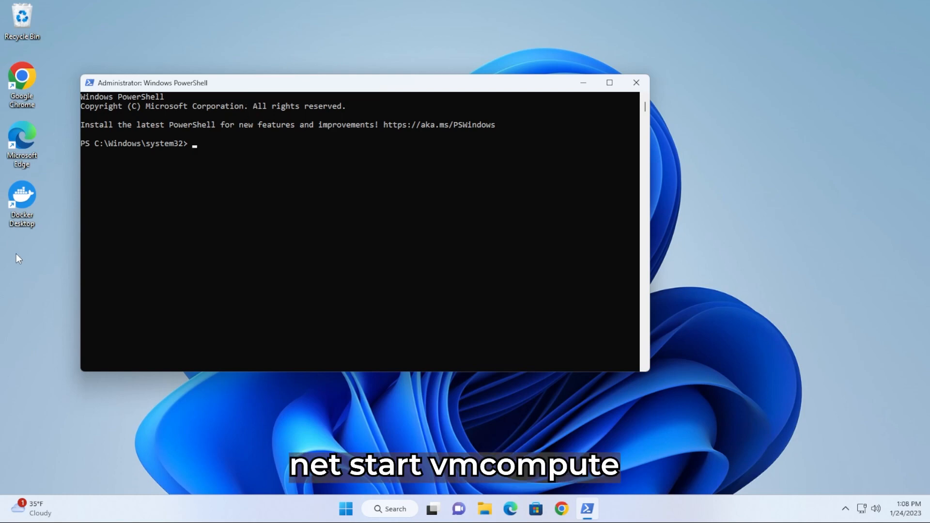
Run 'net start vmcompute', then enter 'wsl --set-default-version 2' at the prompt.
text(net start vmcompute)
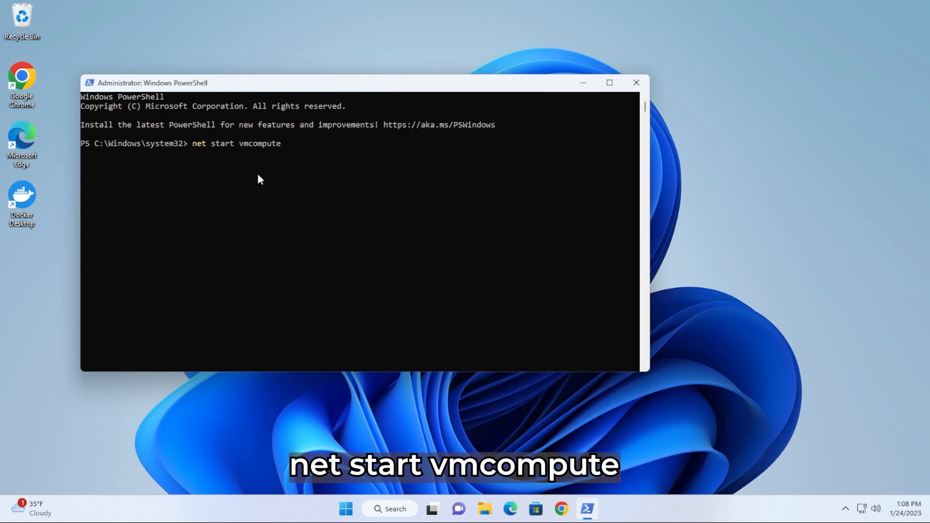
mouse_move(279, 161)
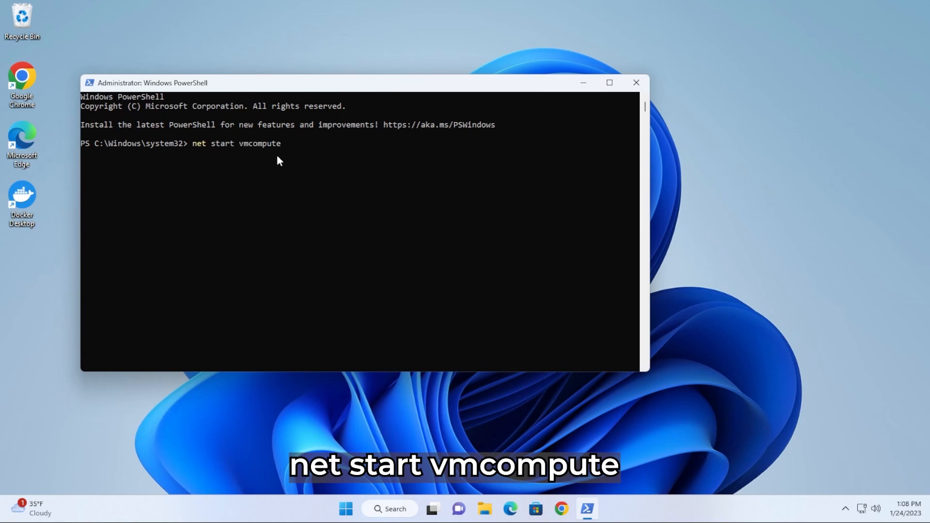
key(Enter)
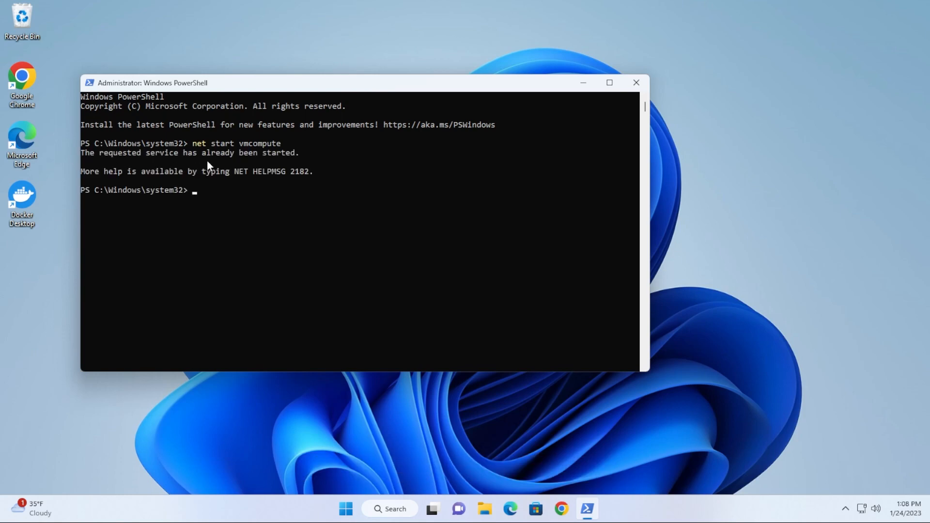
mouse_move(5, 244)
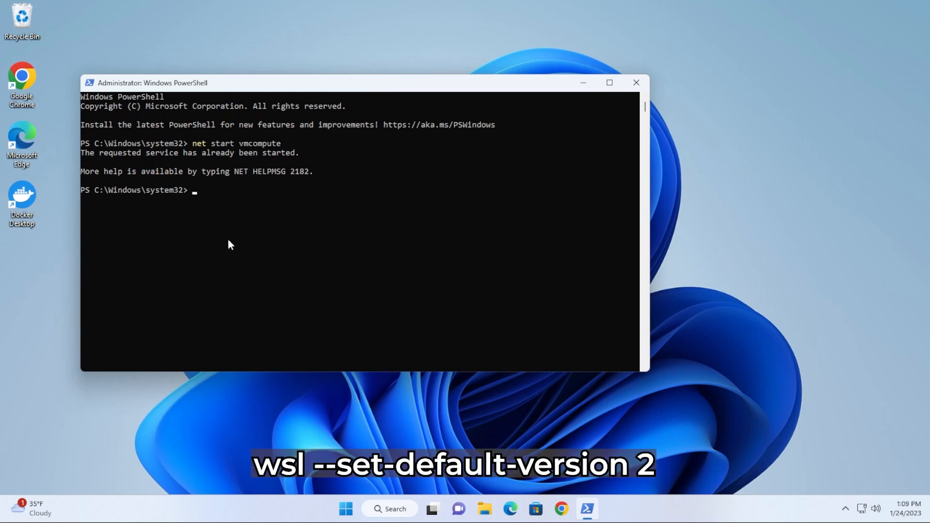
text(wsl --set-default-version 2)
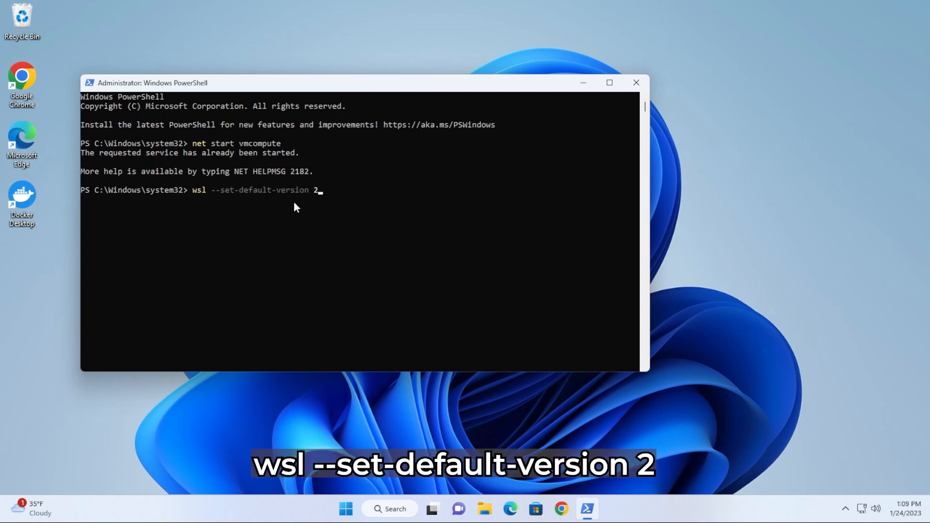
mouse_move(446, 234)
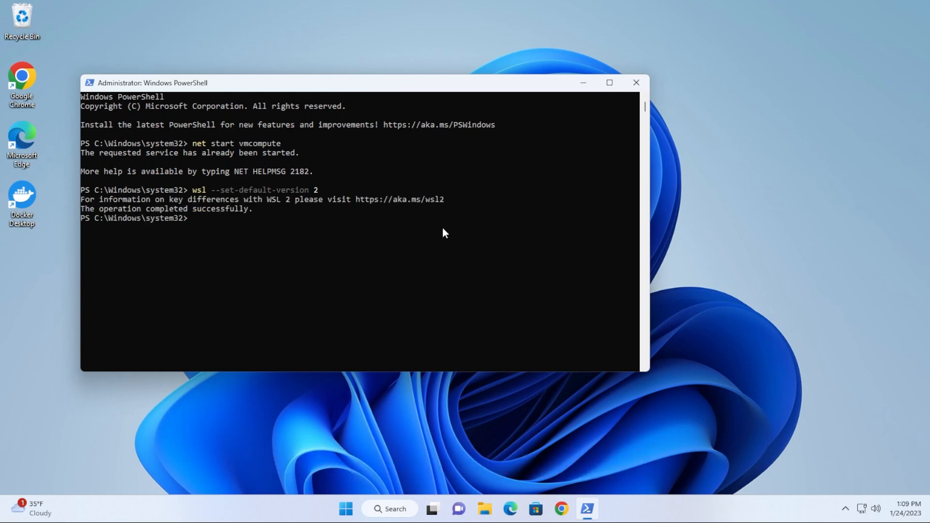
mouse_move(637, 83)
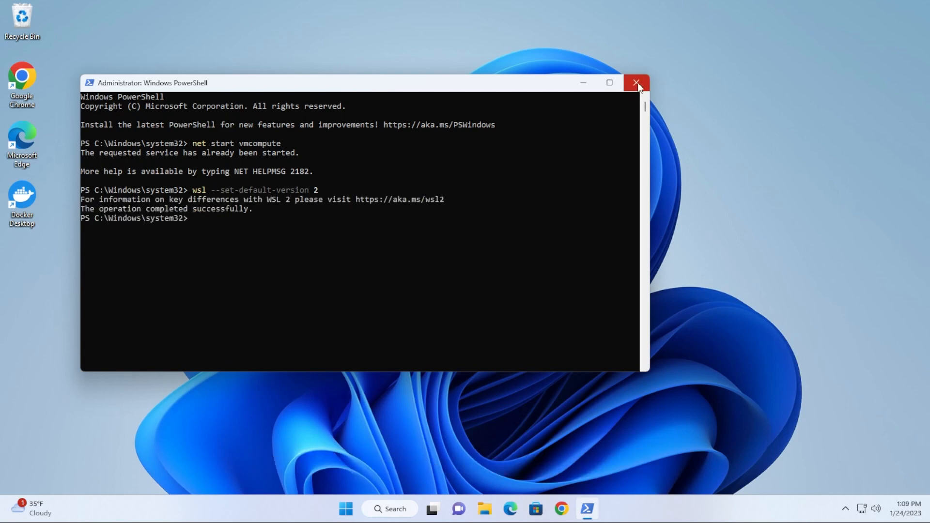
Close the PowerShell window and select the Docker Desktop desktop shortcut.
click(634, 82)
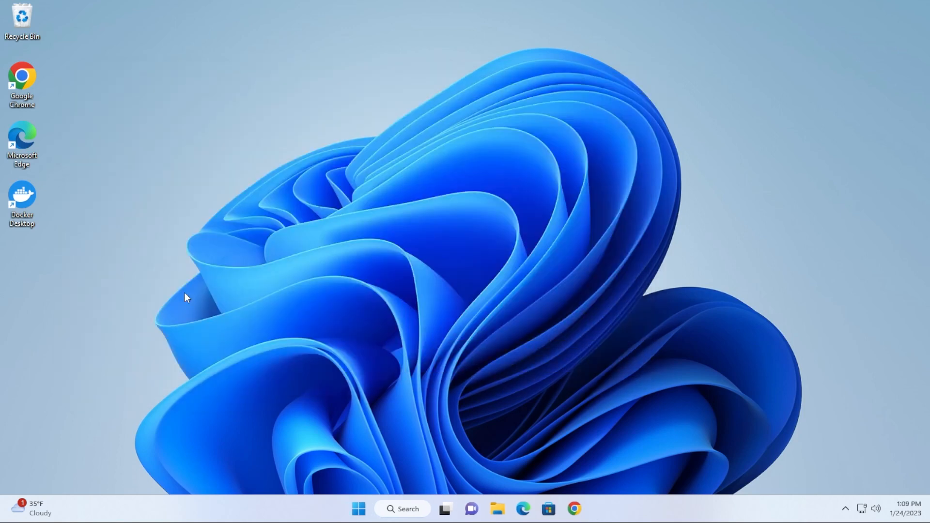
click(21, 195)
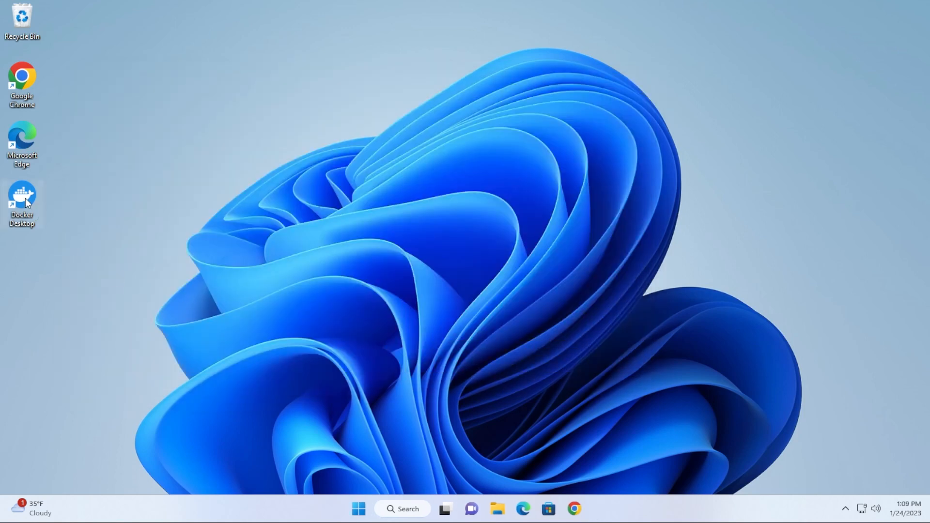
mouse_move(27, 203)
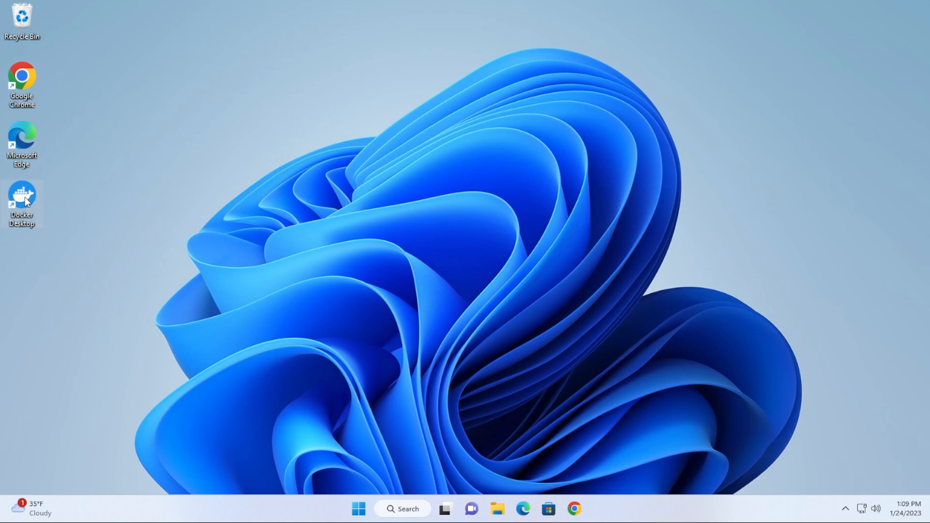
mouse_move(372, 273)
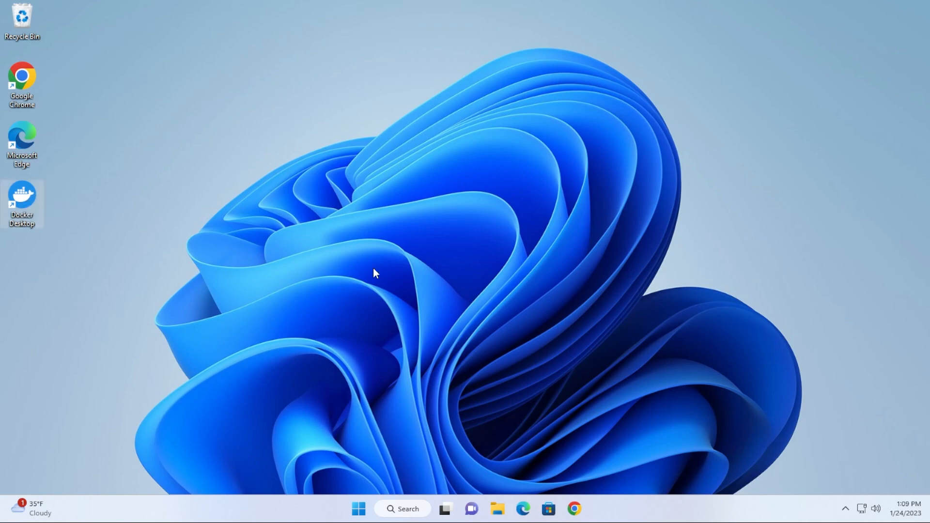
Launch Docker Desktop from its shortcut and dismiss the Tip of the Week.
double_click(21, 194)
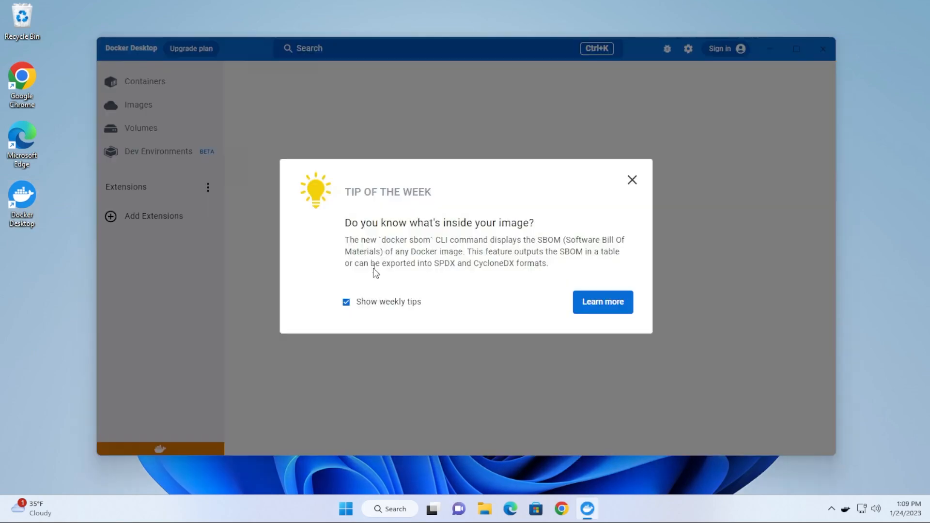
click(631, 180)
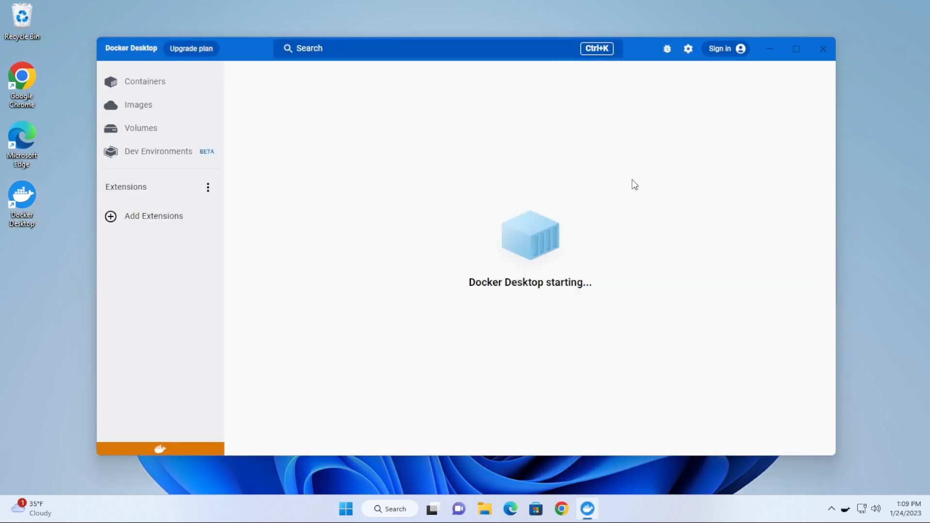
mouse_move(567, 313)
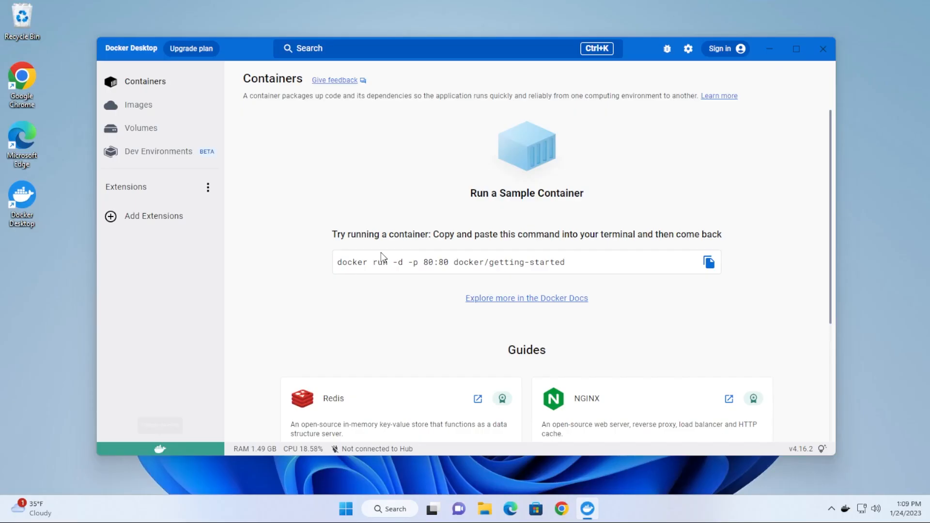
mouse_move(658, 264)
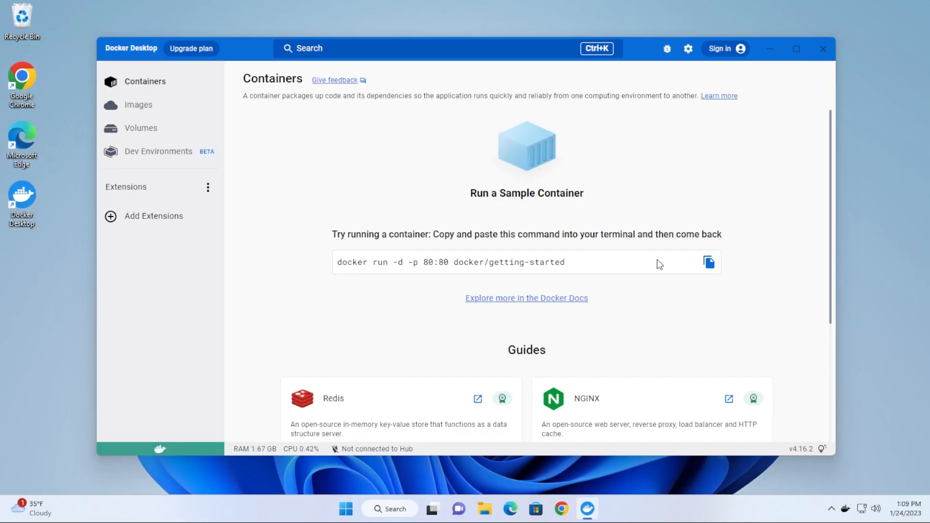